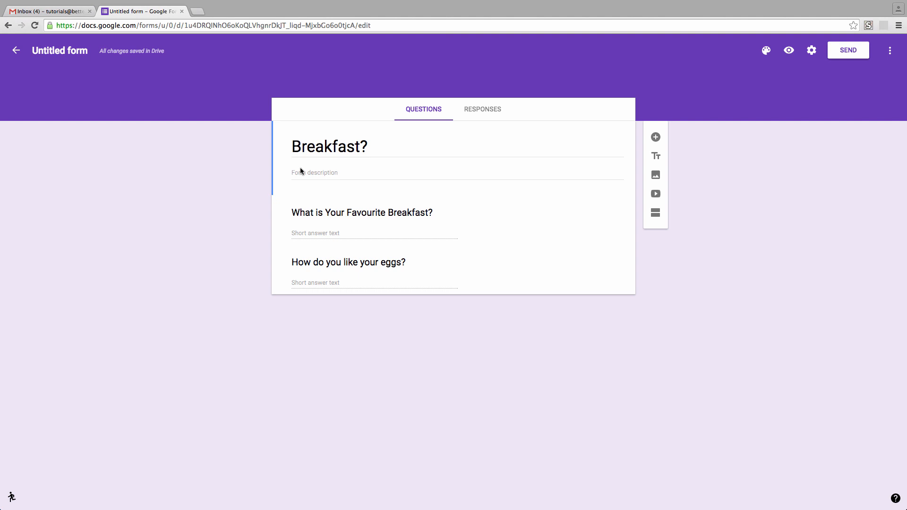
Edit the Breakfast? form description
{"action": "left_click", "coordinate": [314, 172]}
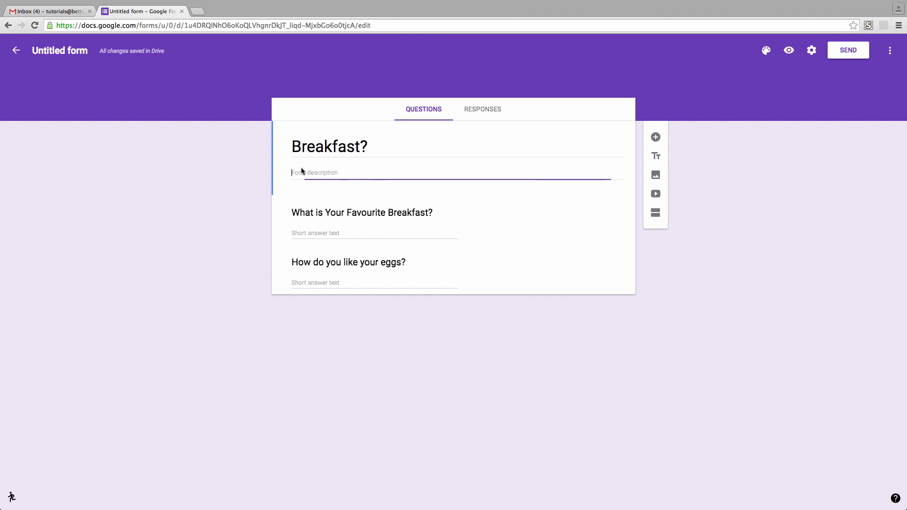
{"action": "left_click", "coordinate": [452, 172]}
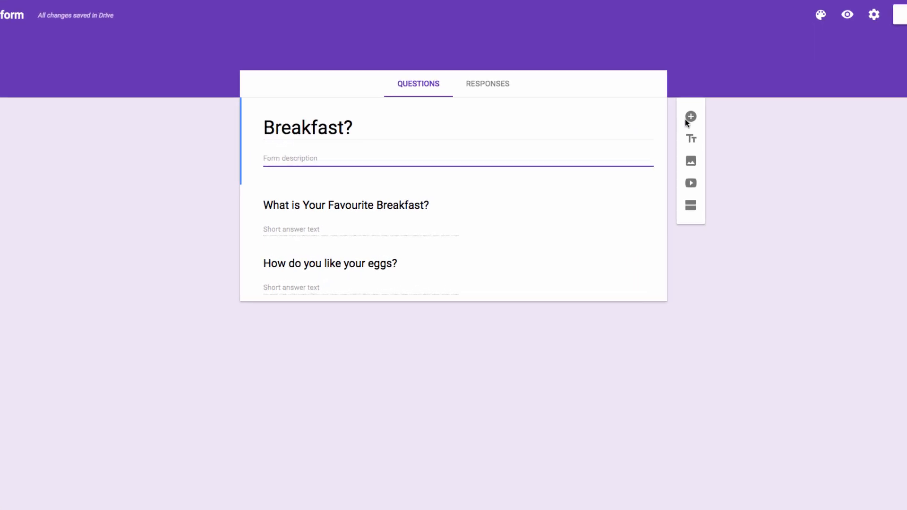
Add a short-answer question "What is your email address?"
{"action": "left_click", "coordinate": [691, 115]}
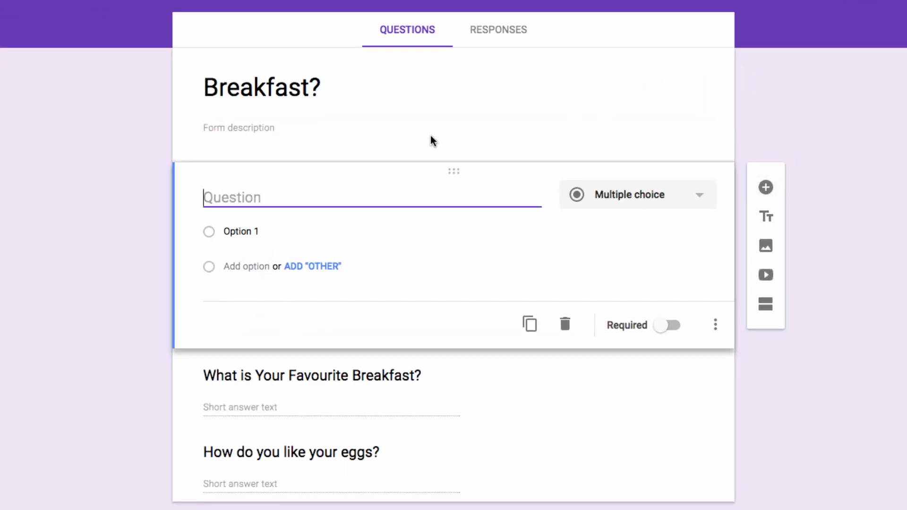
{"action": "type", "text": "What is your e"}
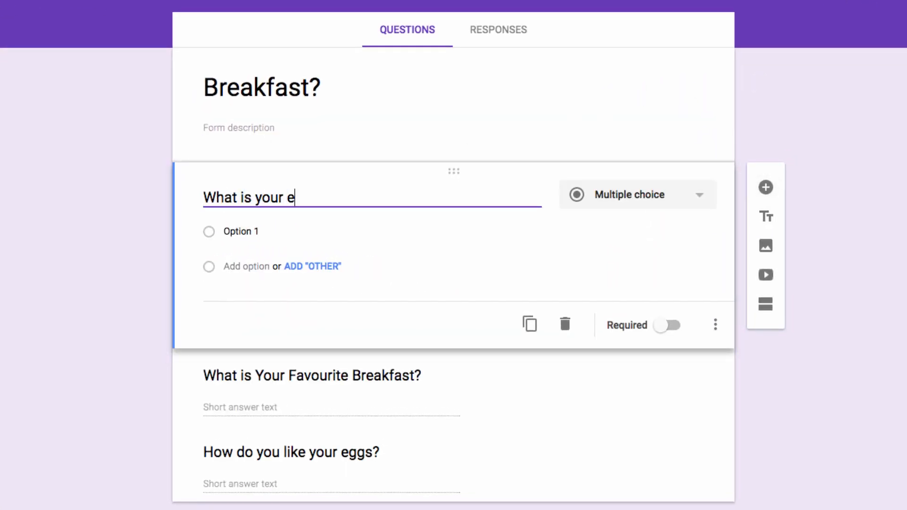
{"action": "type", "text": "mail address?"}
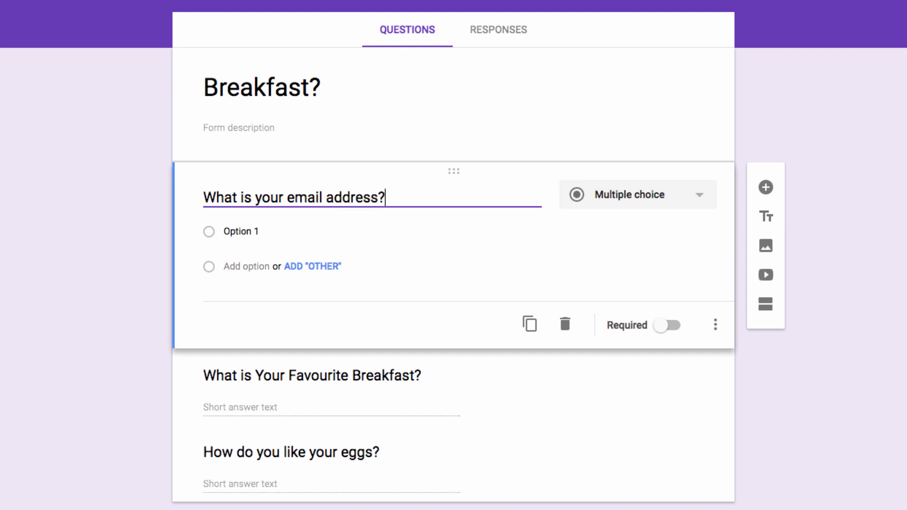
{"action": "left_click", "coordinate": [636, 195]}
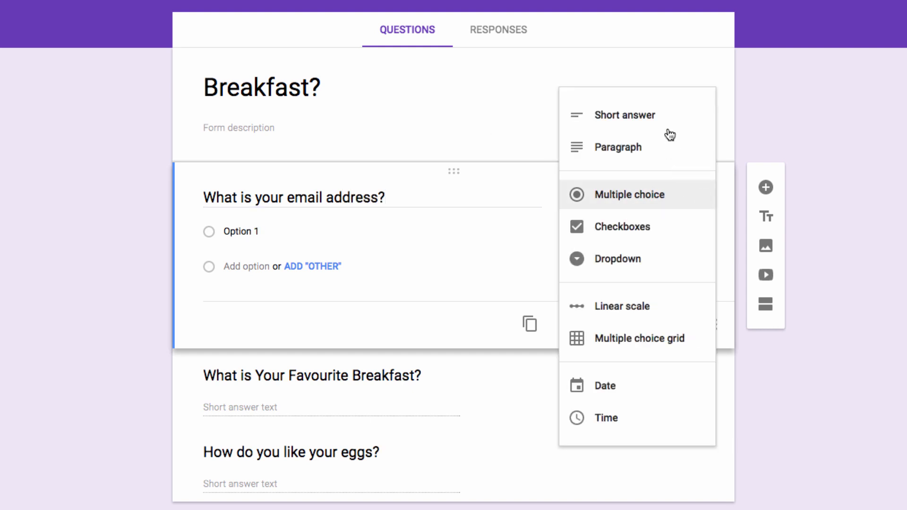
{"action": "left_click", "coordinate": [625, 114]}
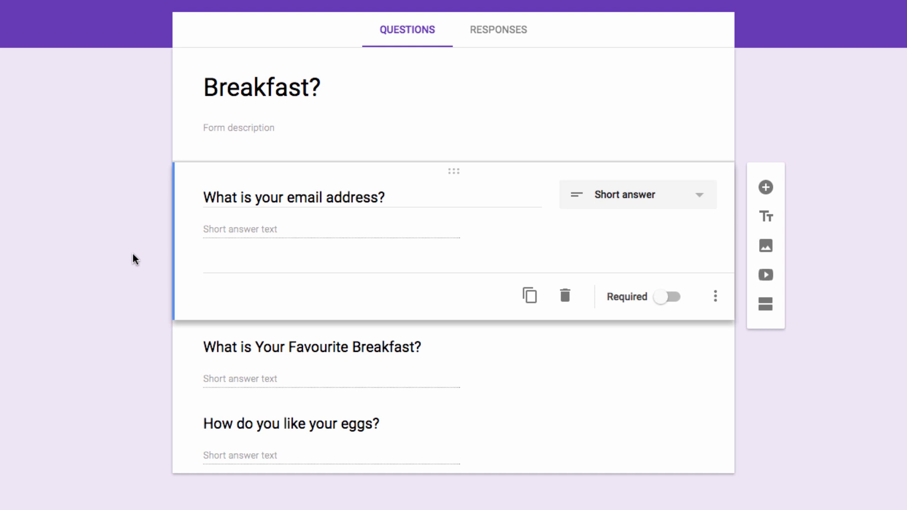
{"action": "left_click", "coordinate": [238, 128]}
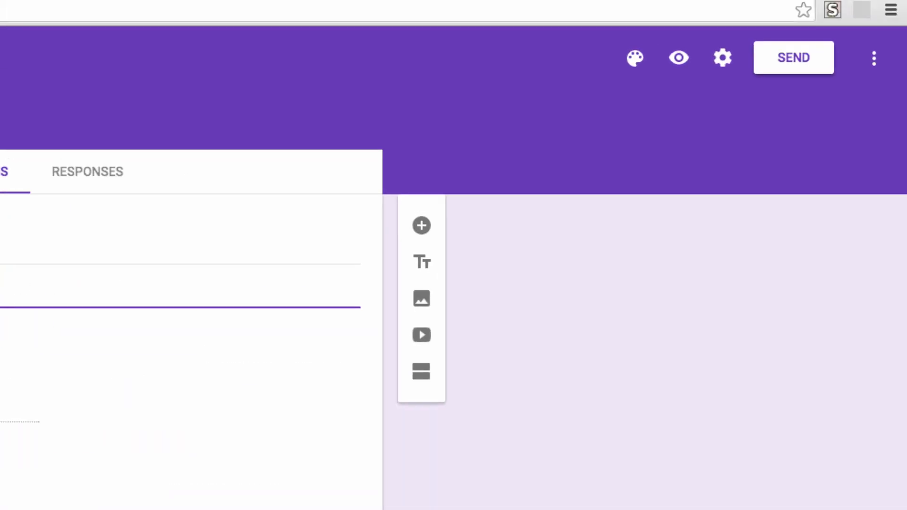
Install Form Notifications from the add-ons store, allow its permissions and bring up its options
{"action": "left_click", "coordinate": [873, 57]}
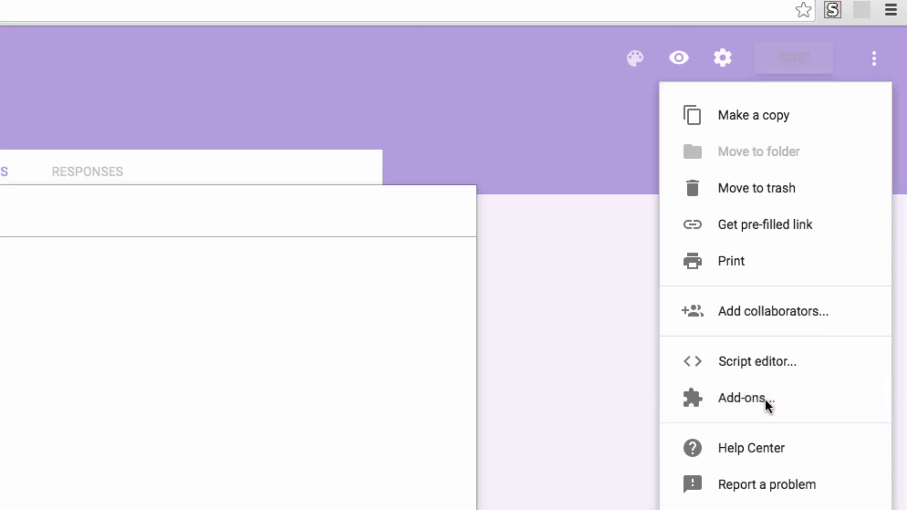
{"action": "left_click", "coordinate": [745, 397]}
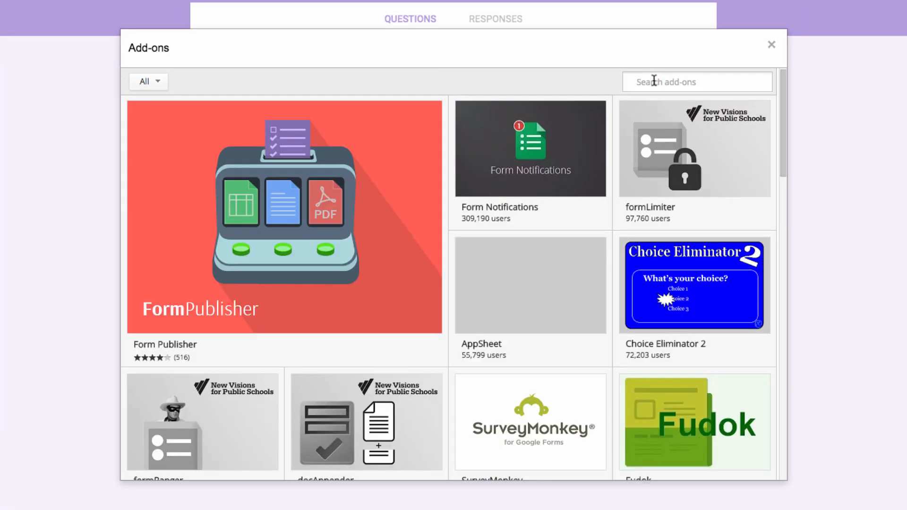
{"action": "type", "text": "Form notifier"}
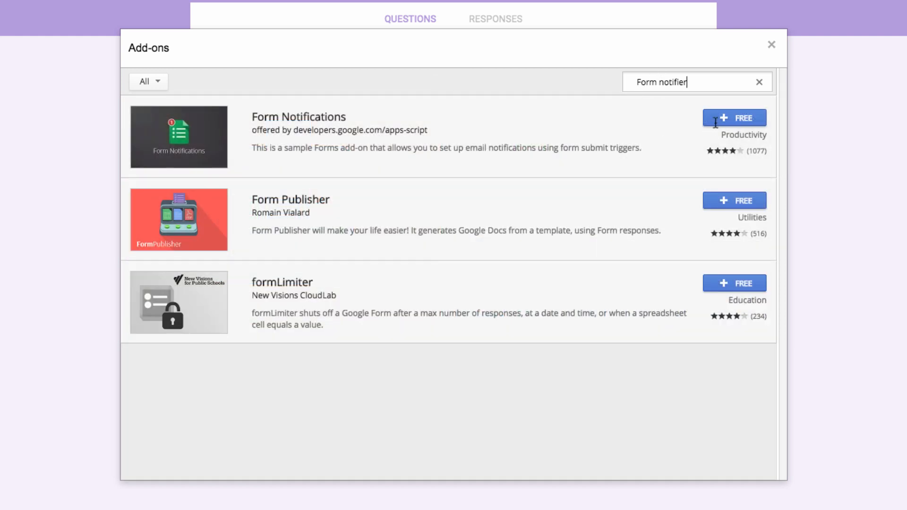
{"action": "left_click", "coordinate": [734, 118]}
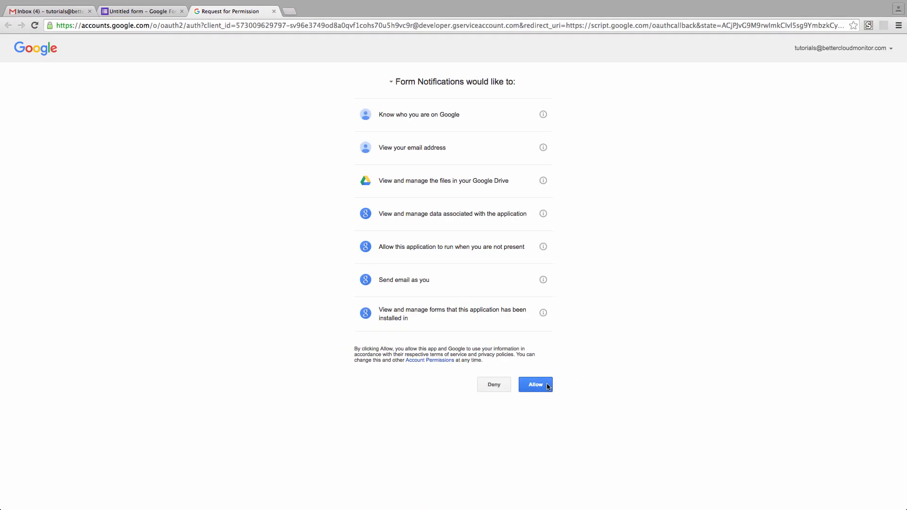
{"action": "left_click", "coordinate": [534, 384]}
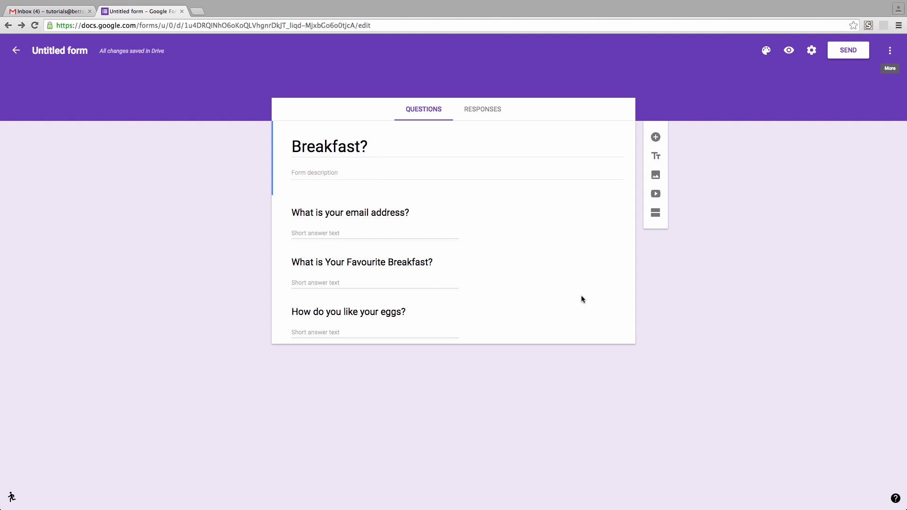
{"action": "left_click", "coordinate": [744, 50]}
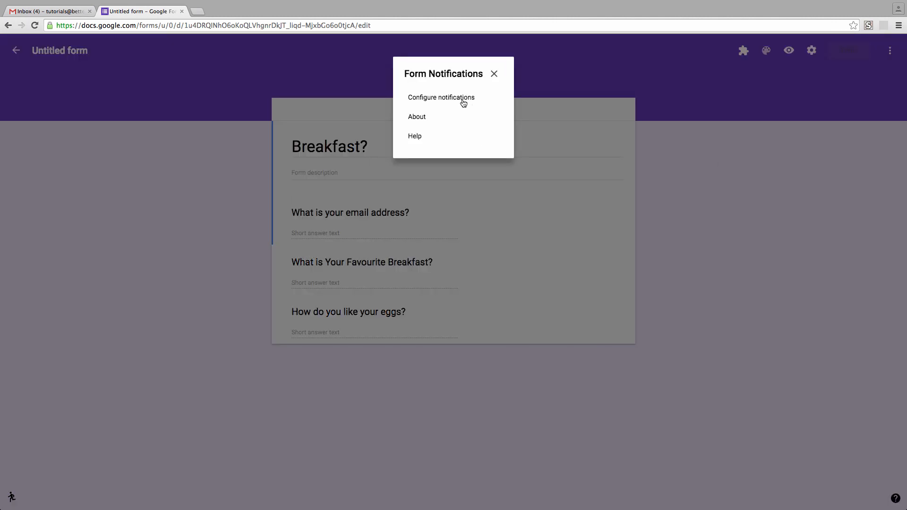
Leave Notify me off, turn on Notify respondents and use the email question for addresses
{"action": "left_click", "coordinate": [441, 98]}
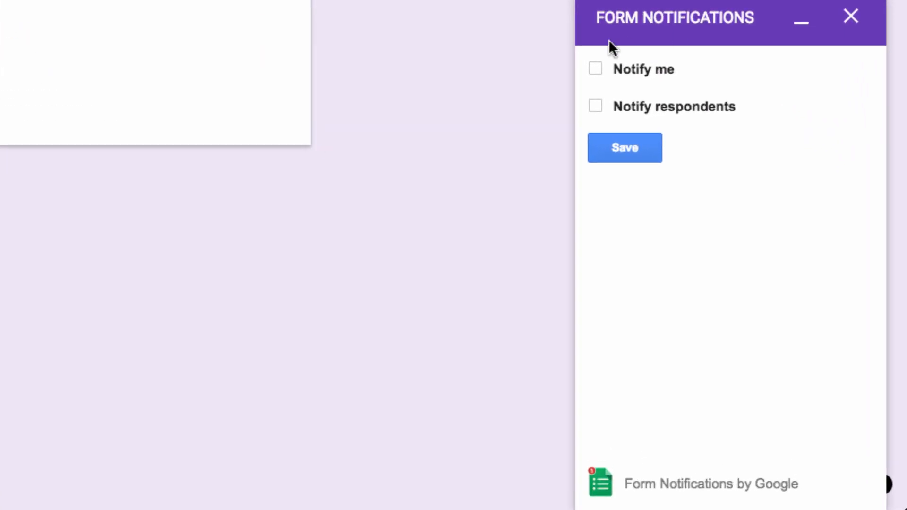
{"action": "left_click", "coordinate": [595, 69]}
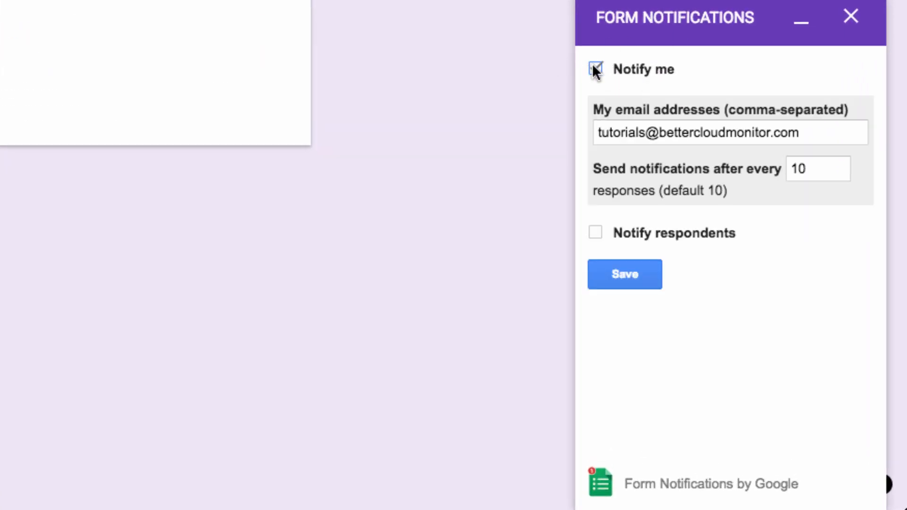
{"action": "left_click", "coordinate": [595, 106]}
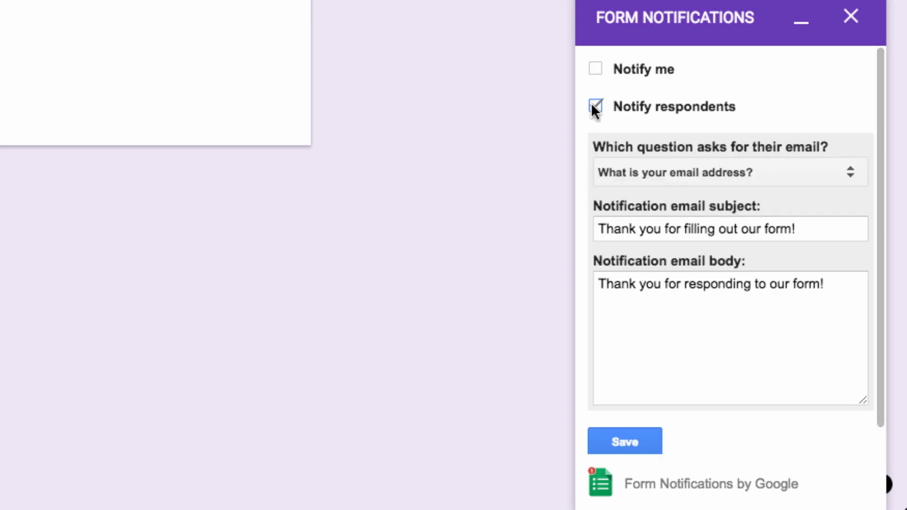
{"action": "left_click", "coordinate": [595, 106]}
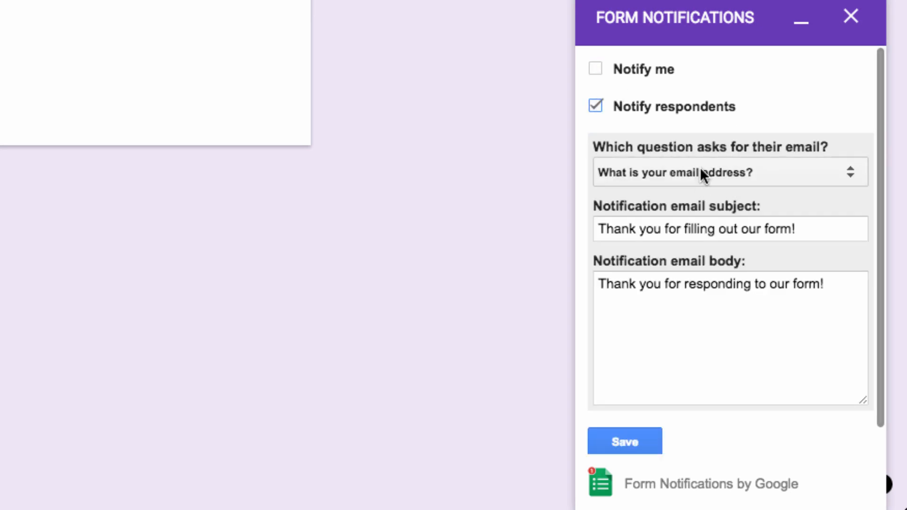
{"action": "left_click", "coordinate": [729, 172]}
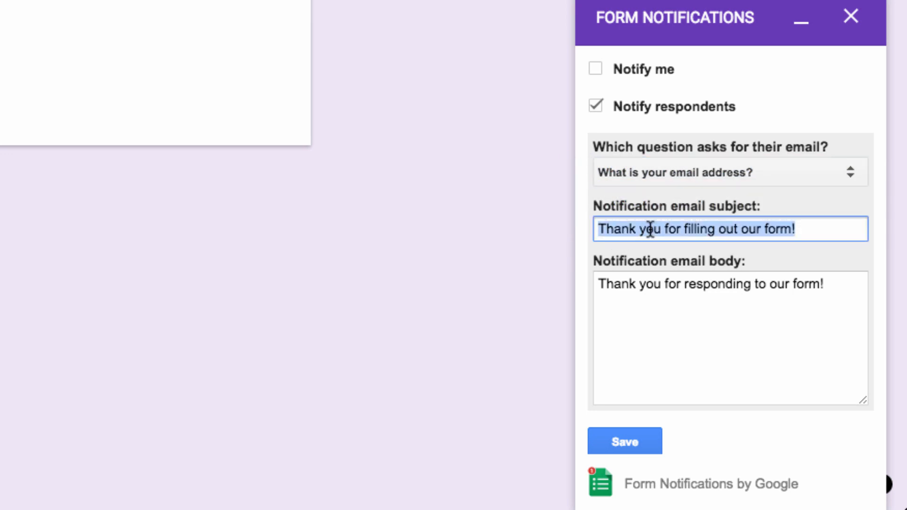
Set subject "Thanks for participating in our breakfast survey", body signed by the BetterCloud Monitor tutorials team, and save
{"action": "type", "text": "Thanks for participating in our breakfast survey"}
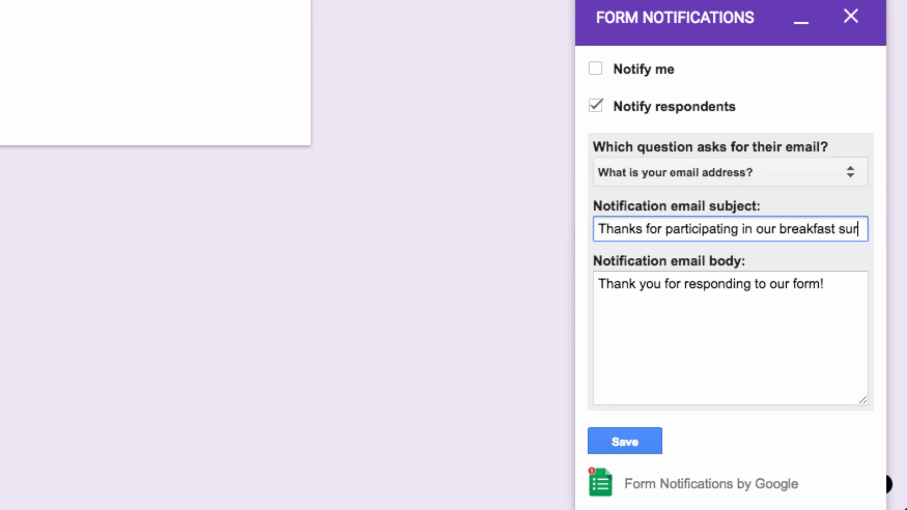
{"action": "type", "text": "Thanks for letting us know"}
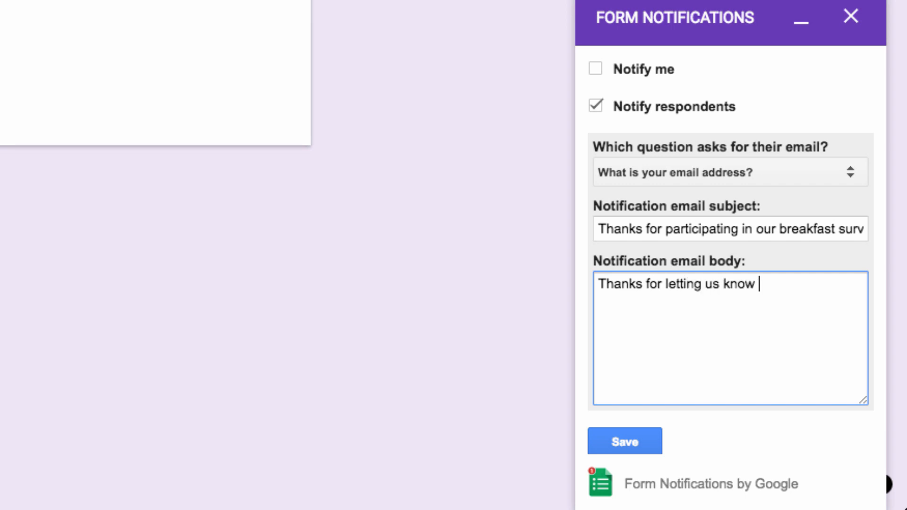
{"action": "type", "text": "what you'd like for breakfast!"}
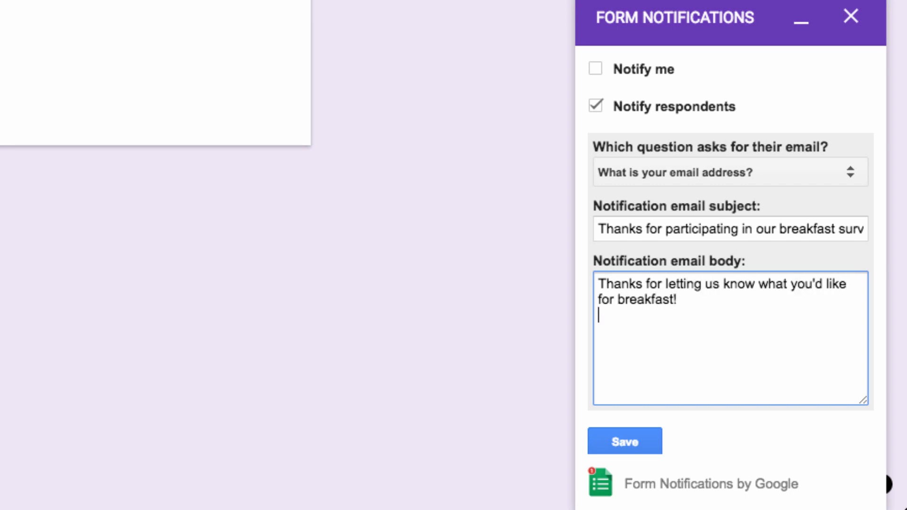
{"action": "type", "text": "The tutorials team at the BetterCloud Monitor"}
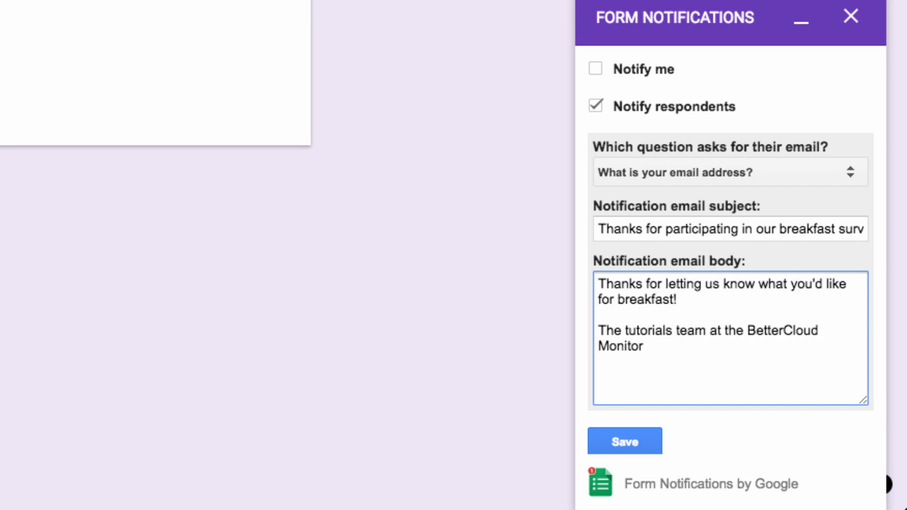
{"action": "type", "text": "-"}
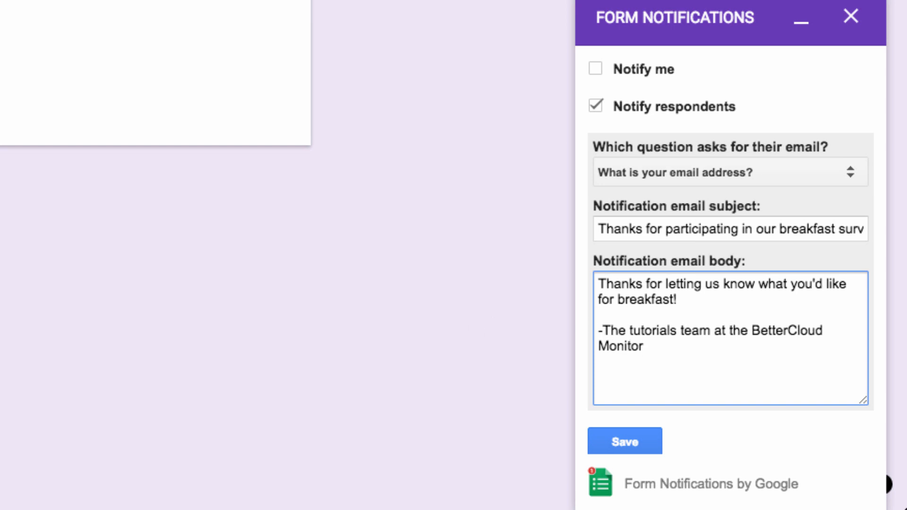
{"action": "left_click", "coordinate": [624, 441]}
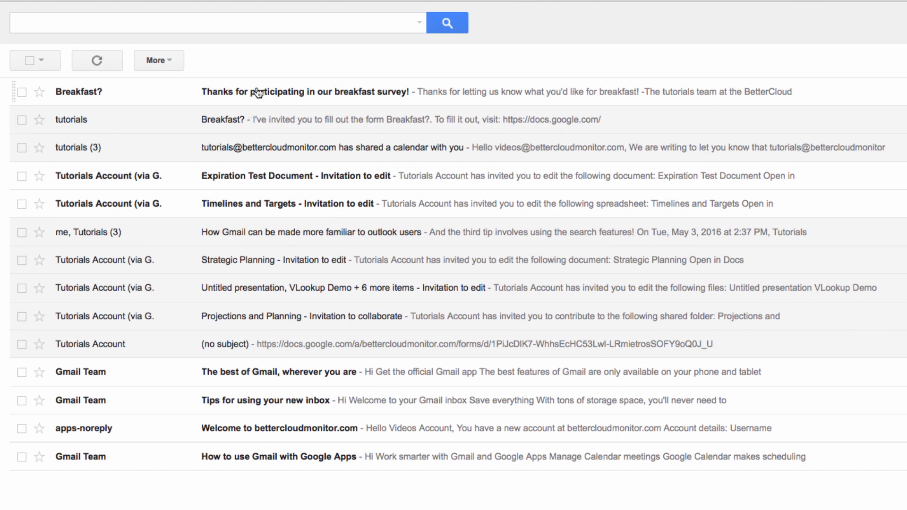
Open the "Thanks for participating in our breakfast survey!" message from Breakfast?
{"action": "left_click", "coordinate": [306, 92]}
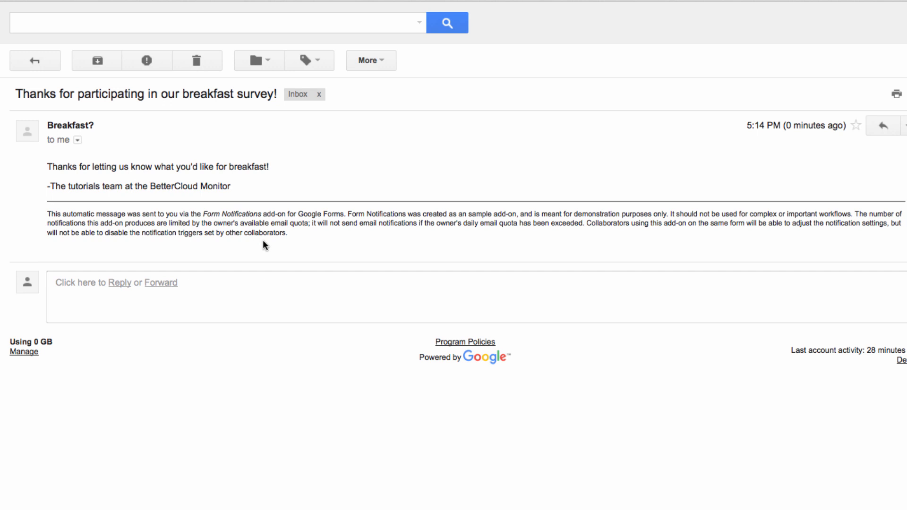